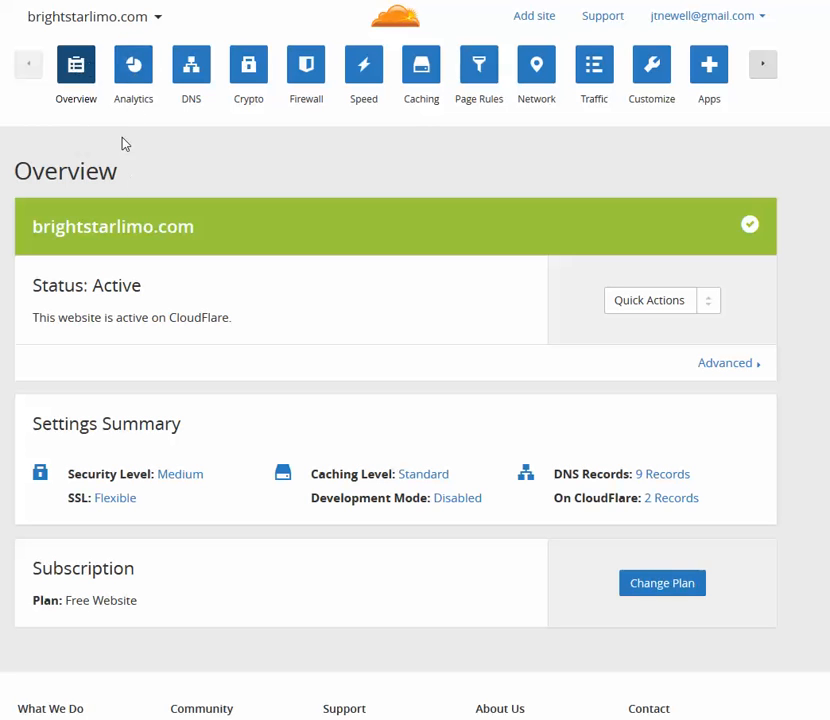
mouse_move(248, 64)
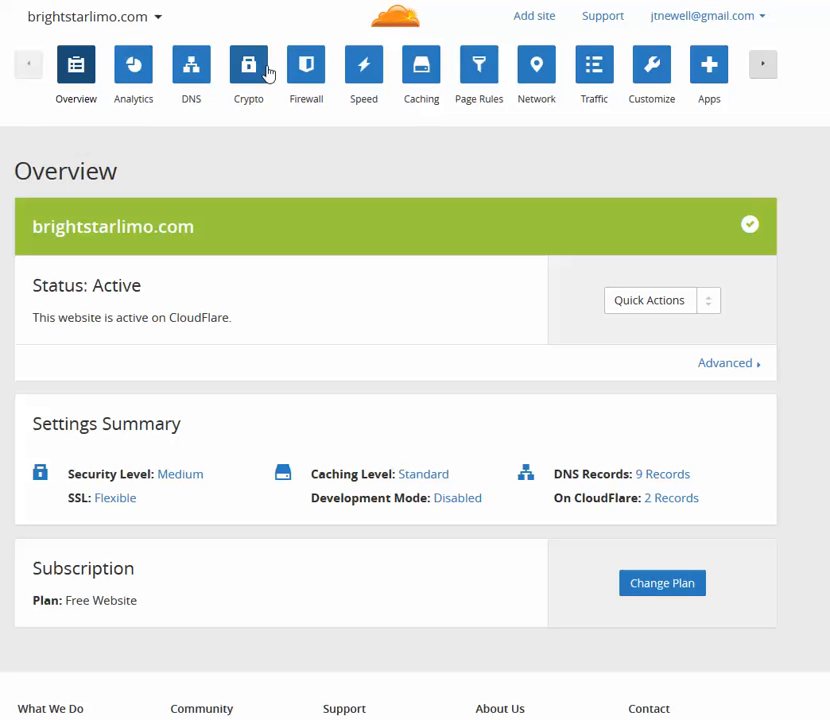
mouse_move(537, 75)
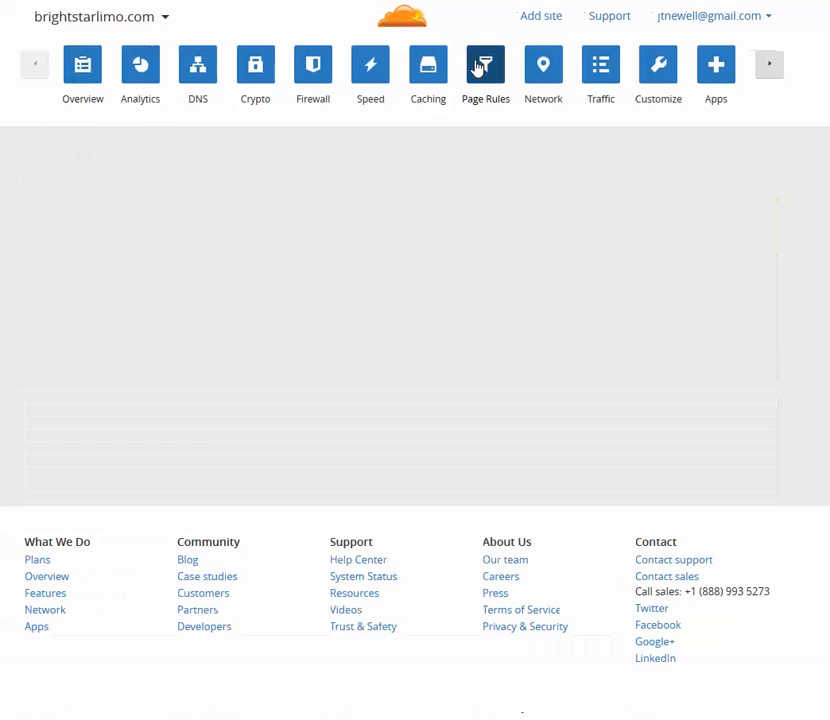
Step: Open the Page Rules editor for brightstarlimo.com
click(486, 64)
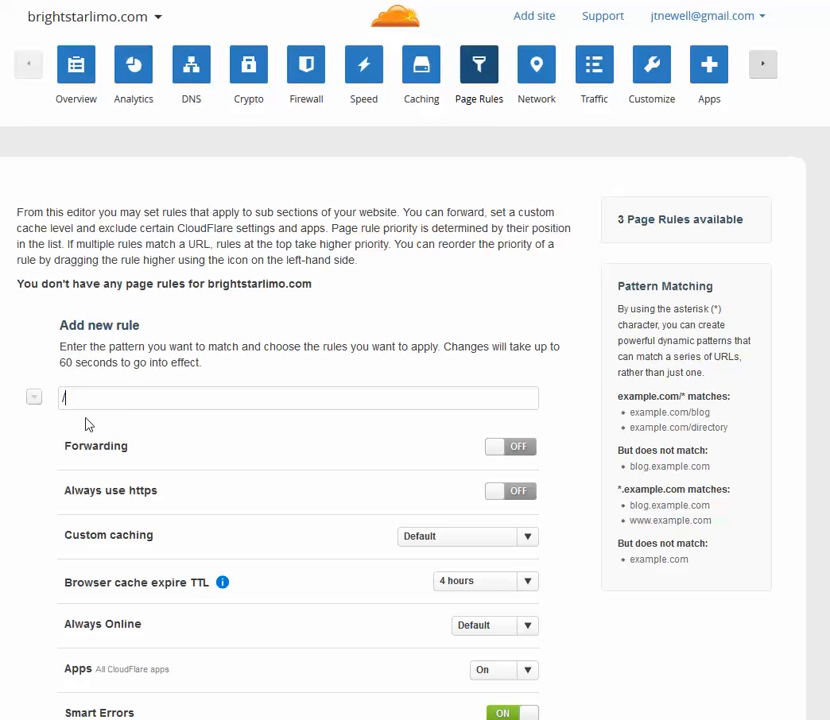
Step: Enter the wildcard pattern brightstarlimo.com/* and set custom caching to Bypass cache
text(*)
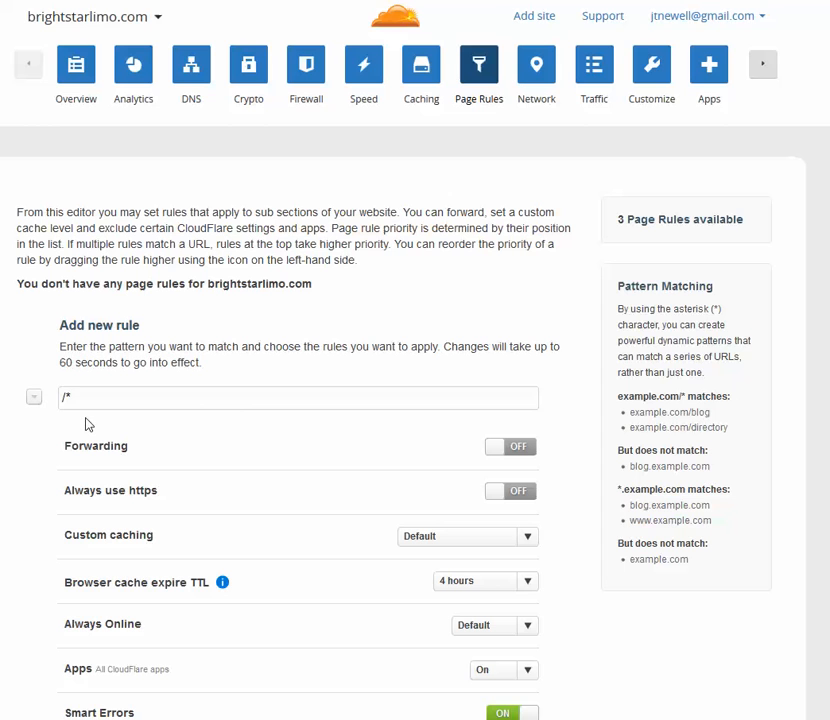
mouse_move(140, 519)
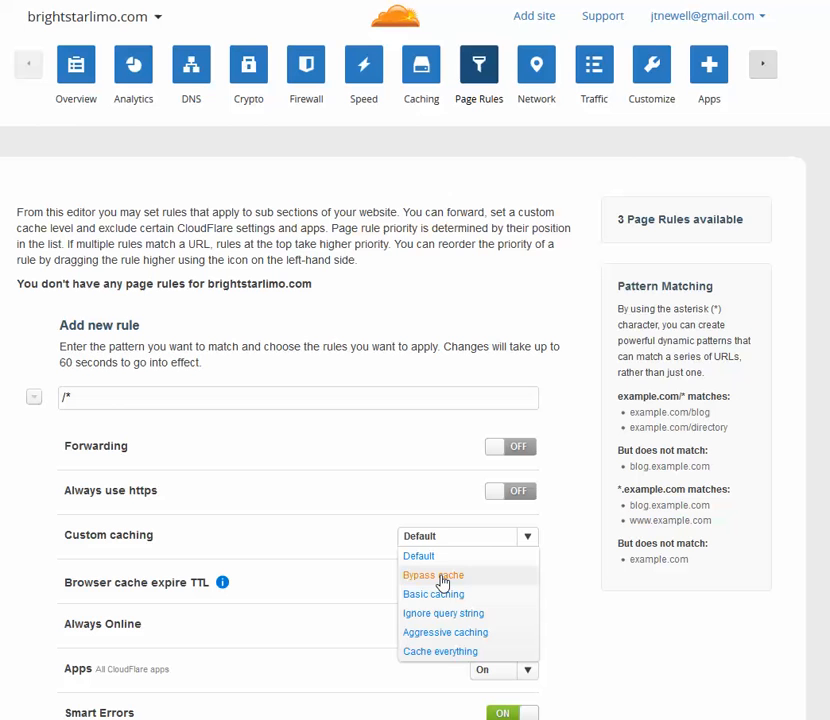
click(433, 575)
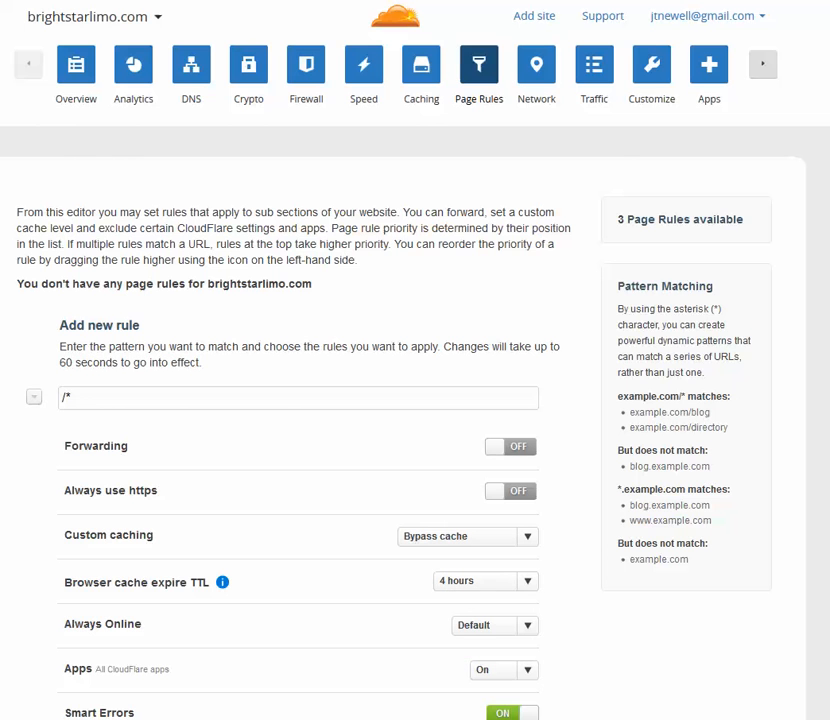
Step: Turn Smart Errors off and add the brightstarlimo.com/* Bypass cache rule
scroll(down, 3)
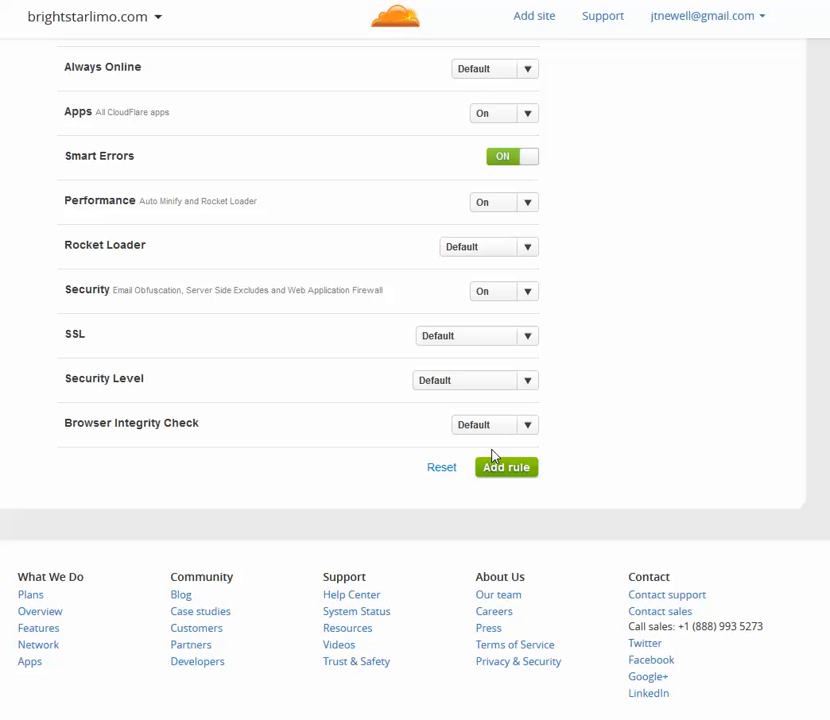
click(506, 467)
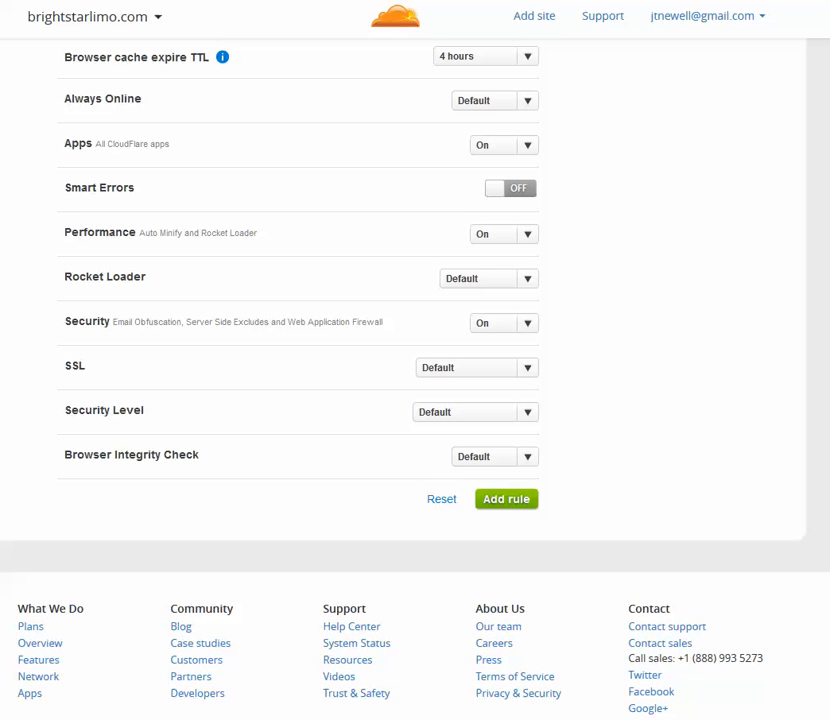
click(506, 498)
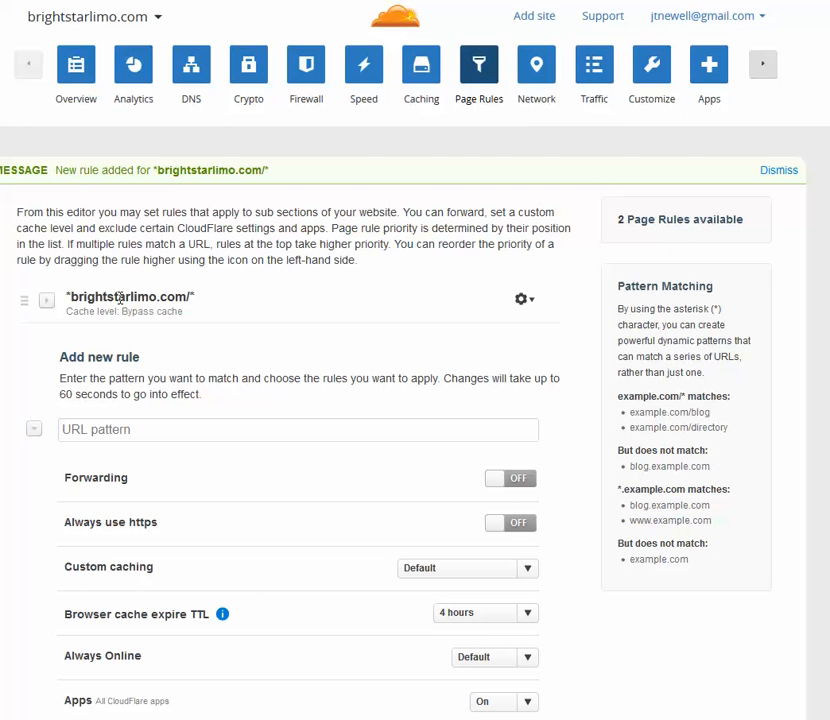